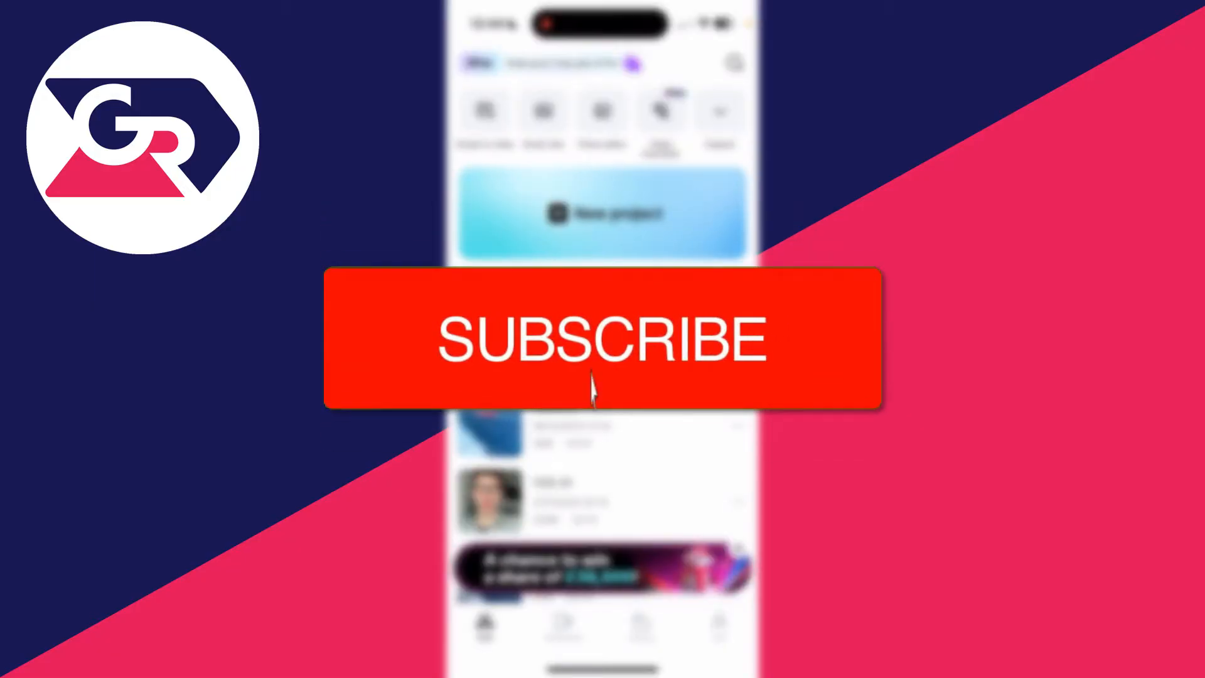
# Step: Create a new project from the boat wake photo in the Photos tab
pyautogui.click(601, 338)
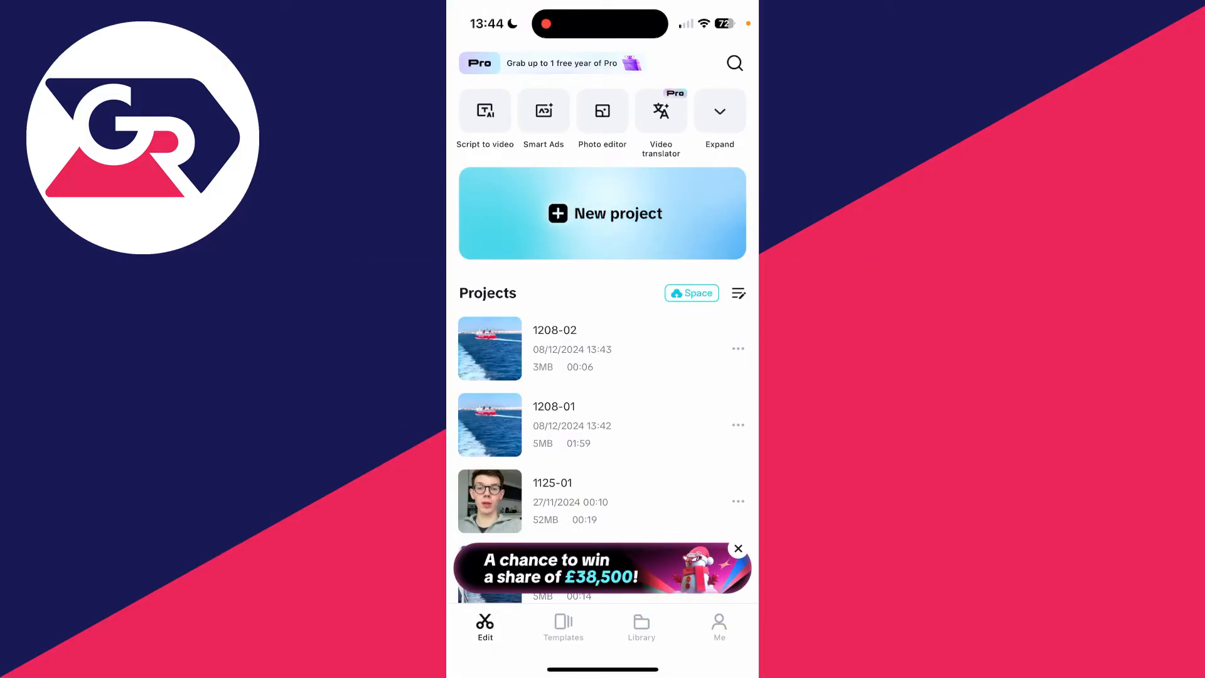
pyautogui.click(602, 213)
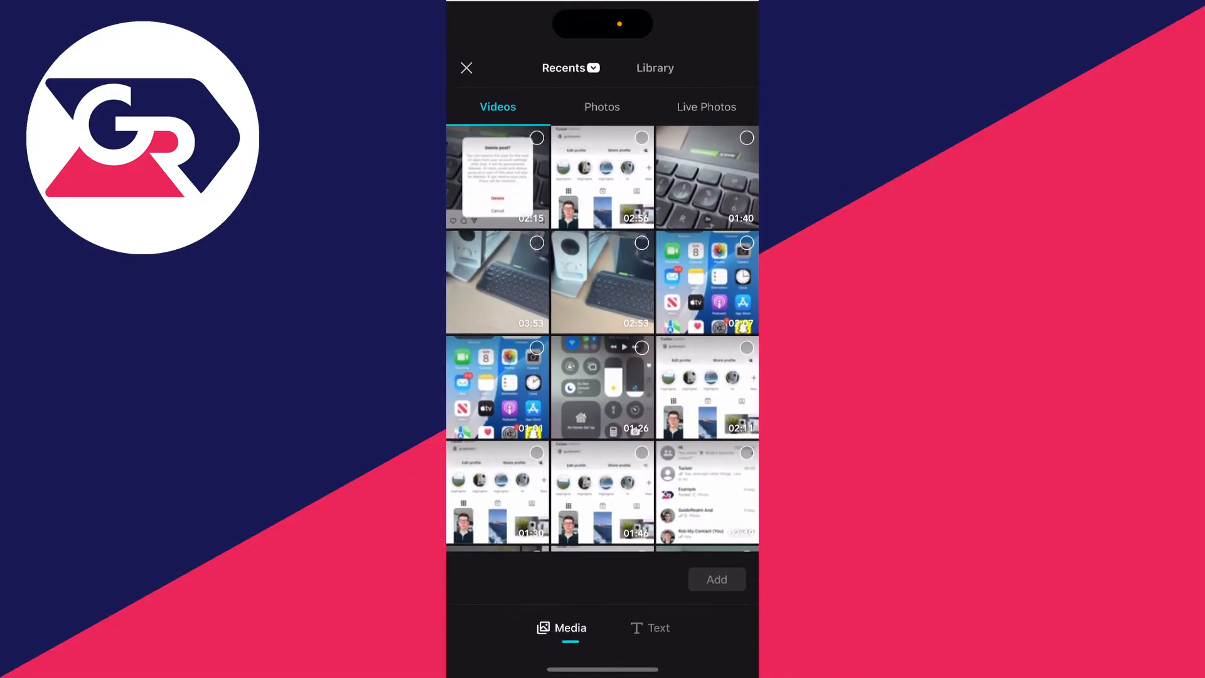
pyautogui.click(602, 106)
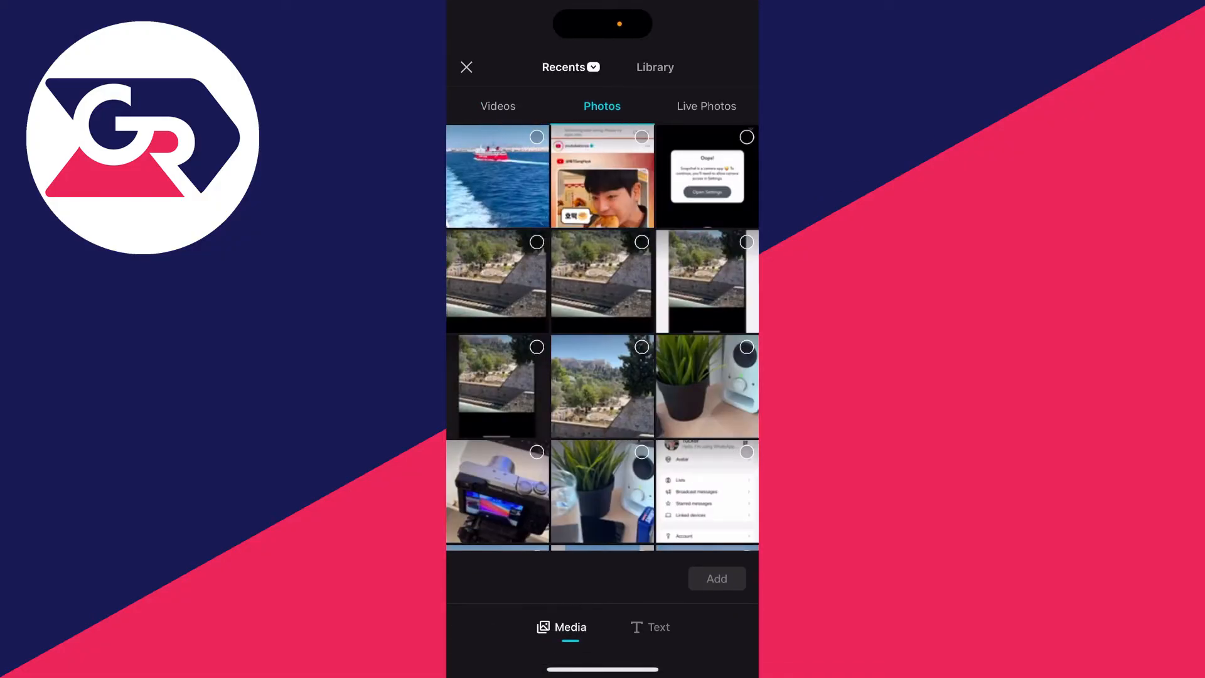
pyautogui.click(497, 175)
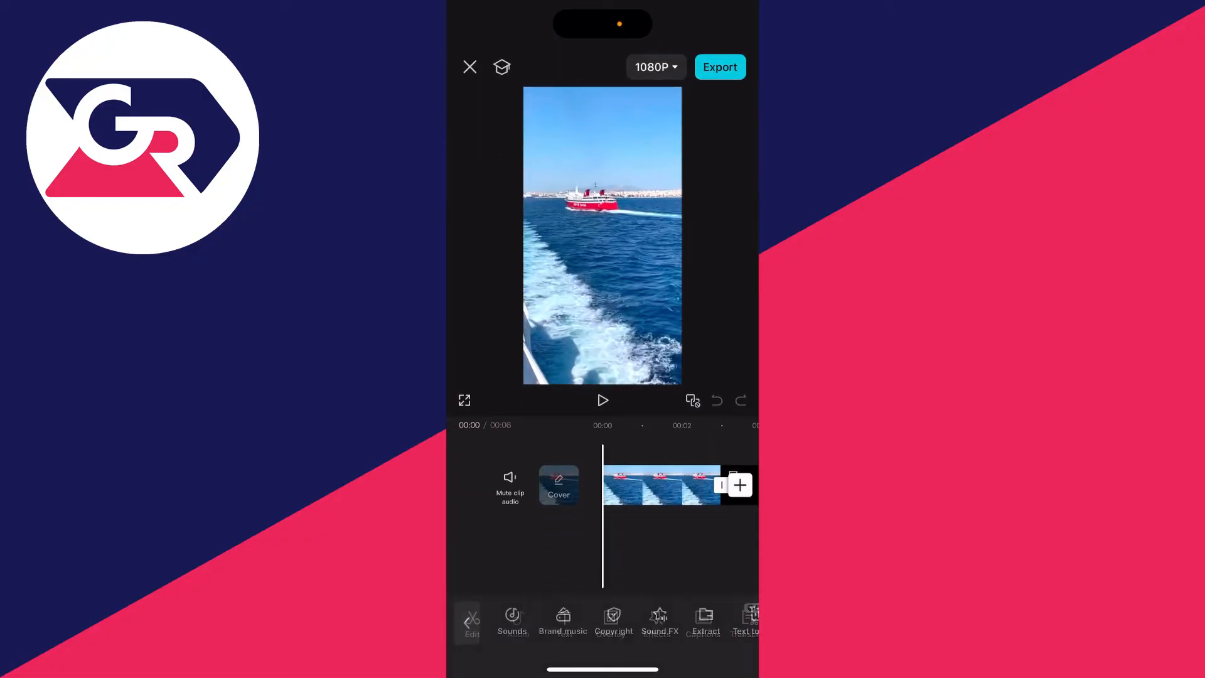
# Step: Browse the Sounds library's Your audio tab and open the Vlog category
pyautogui.click(512, 622)
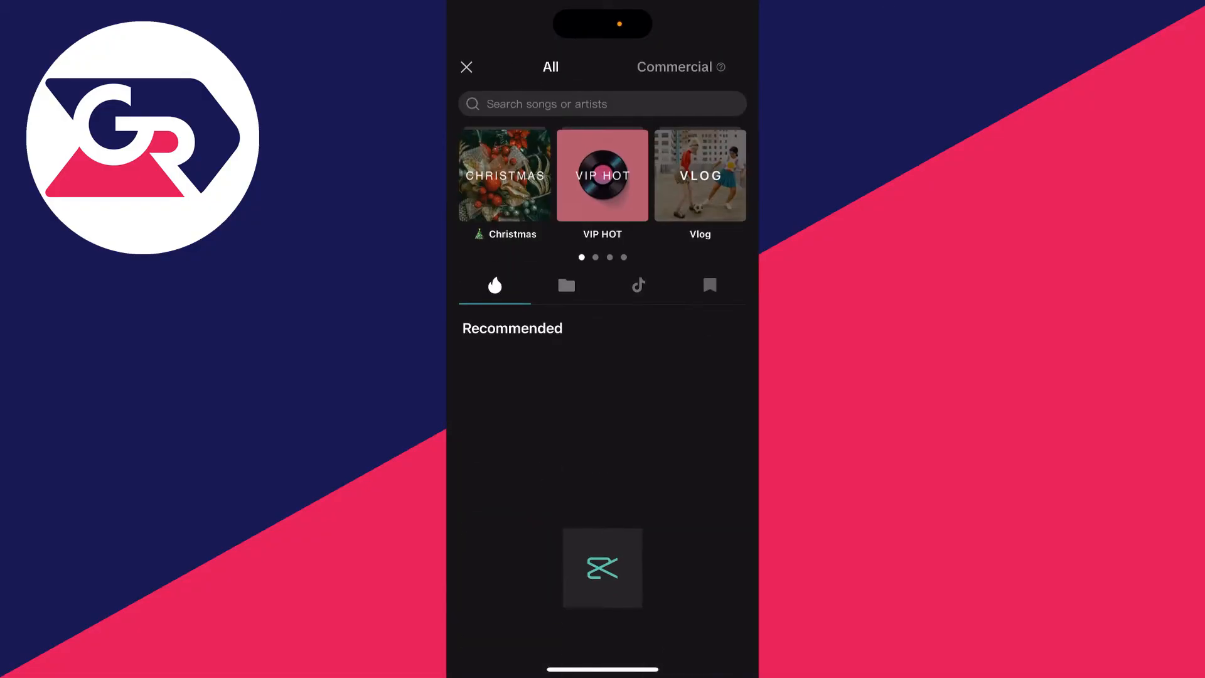
pyautogui.click(566, 285)
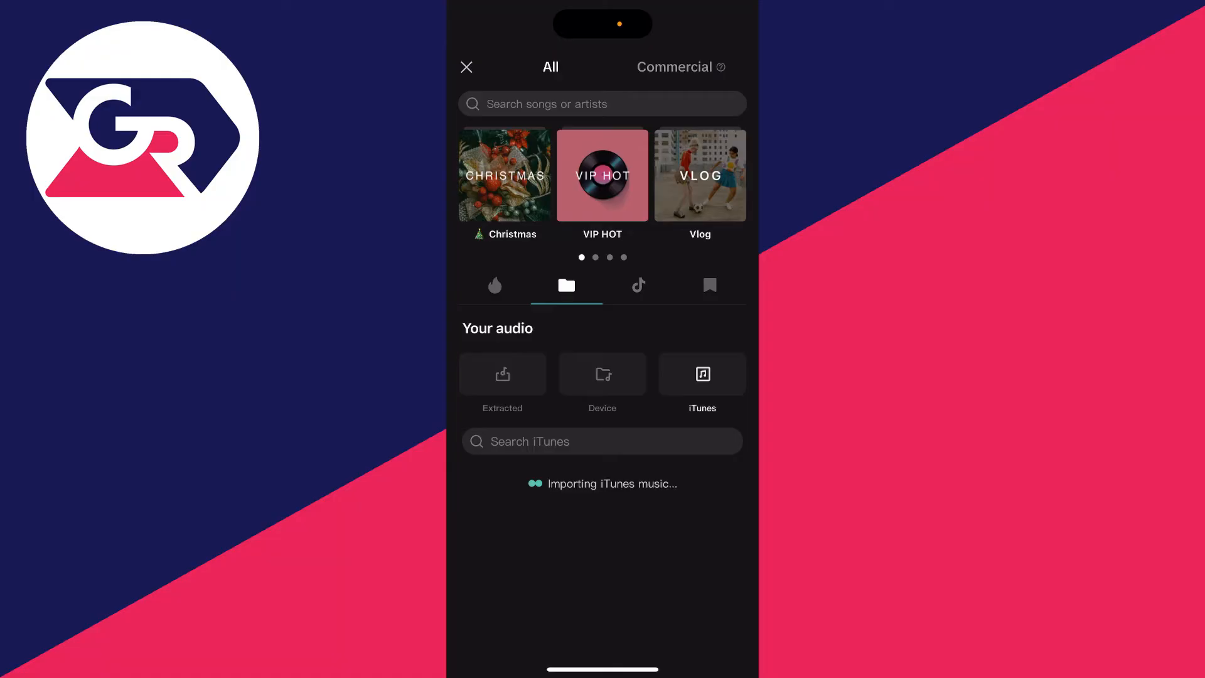
pyautogui.click(494, 285)
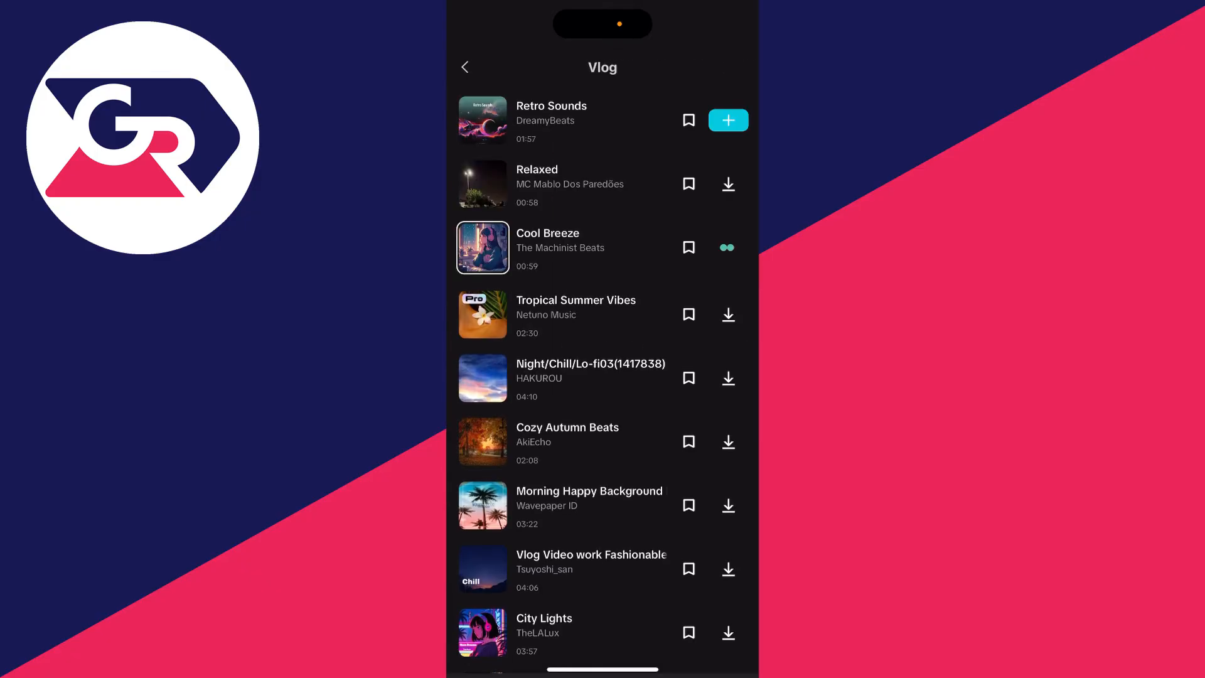
# Step: Download the Cool Breeze track and add it to the timeline beneath the boat clip
pyautogui.click(482, 247)
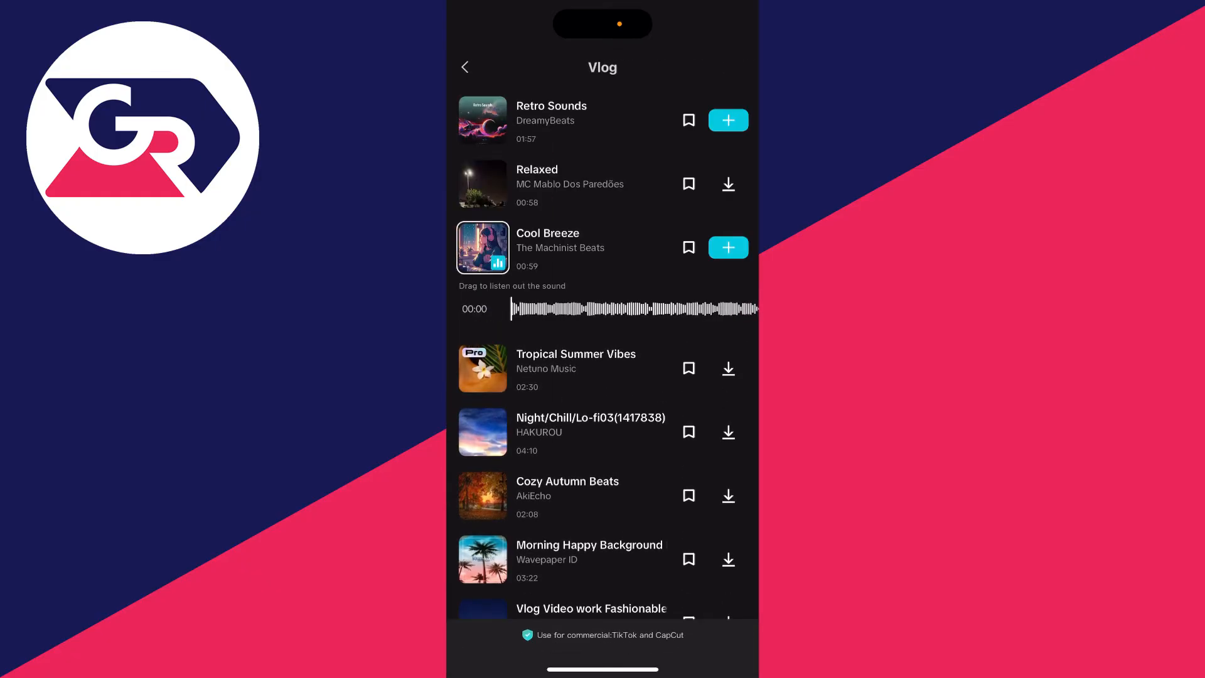
pyautogui.click(726, 247)
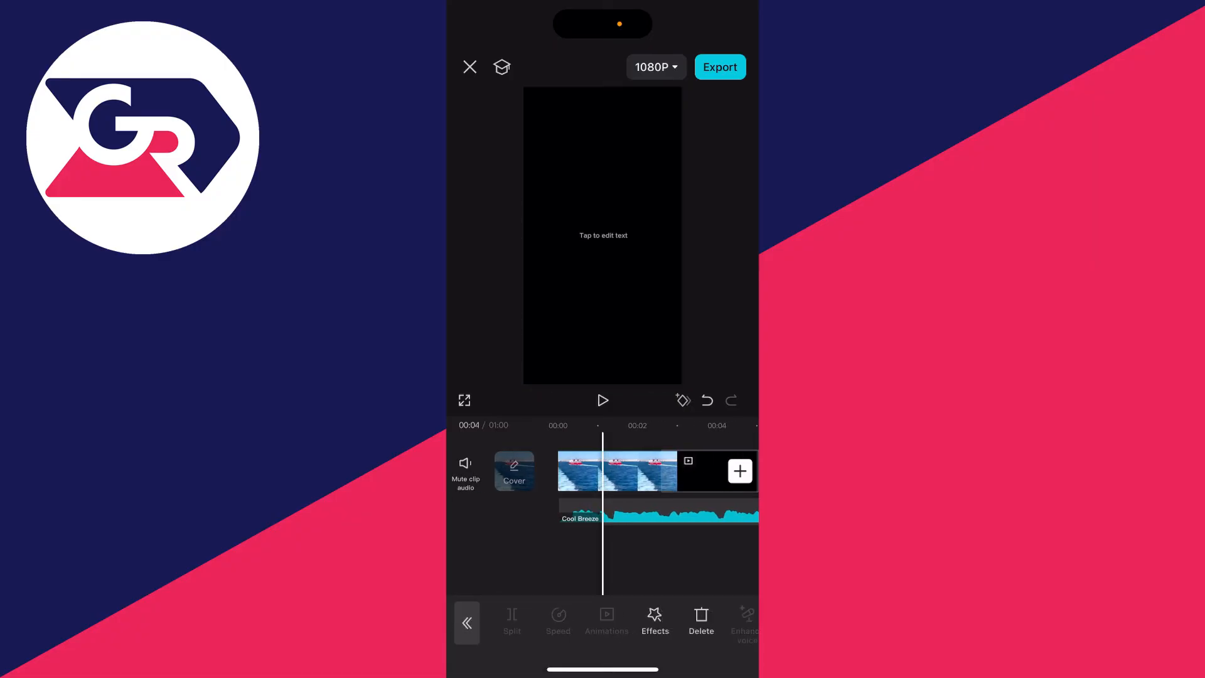
# Step: Trim Cool Breeze to end with the boat clip and export the video
pyautogui.click(615, 470)
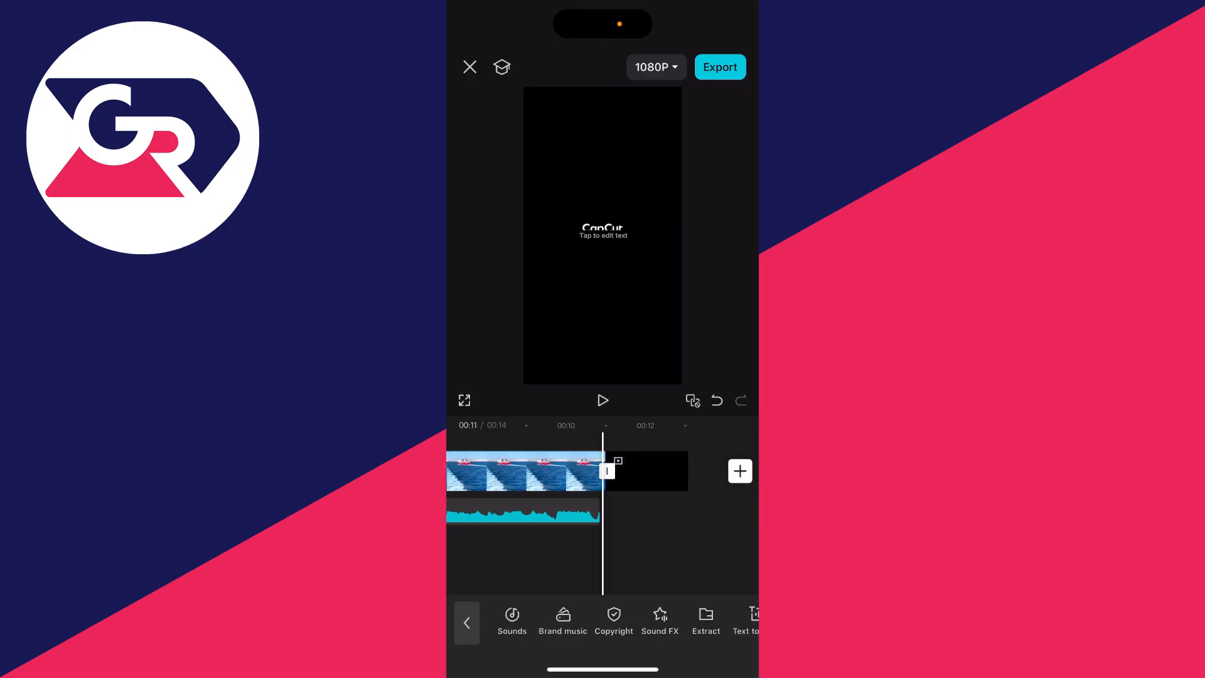
pyautogui.click(719, 67)
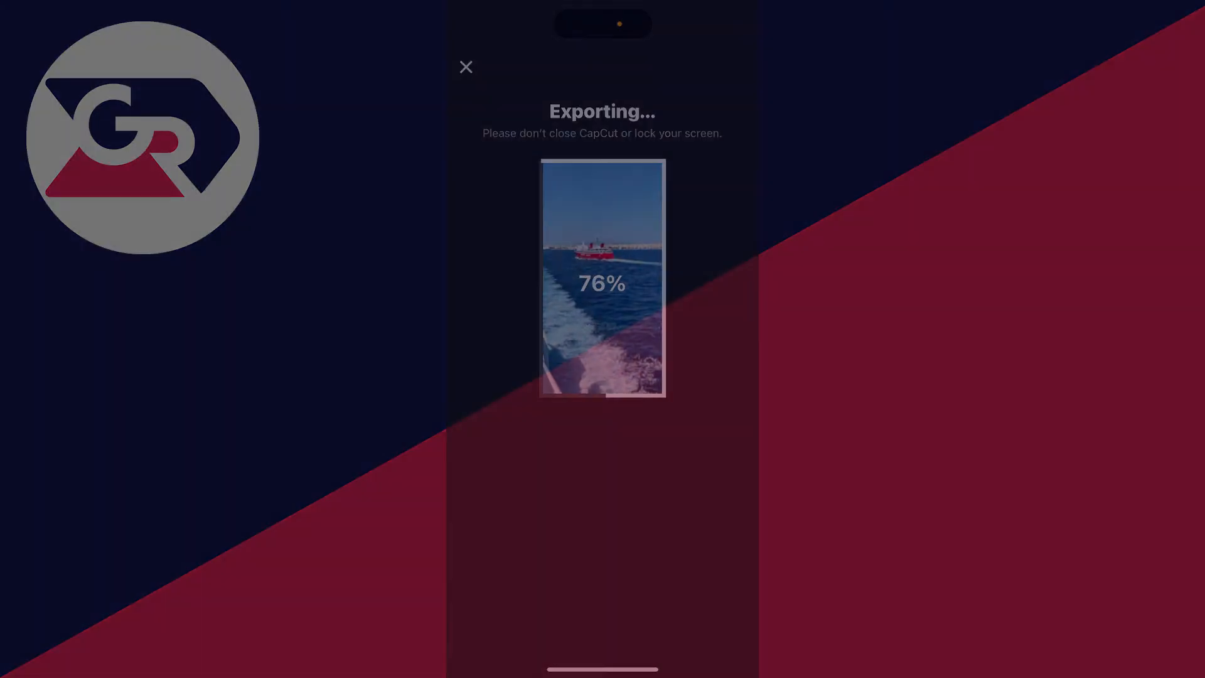